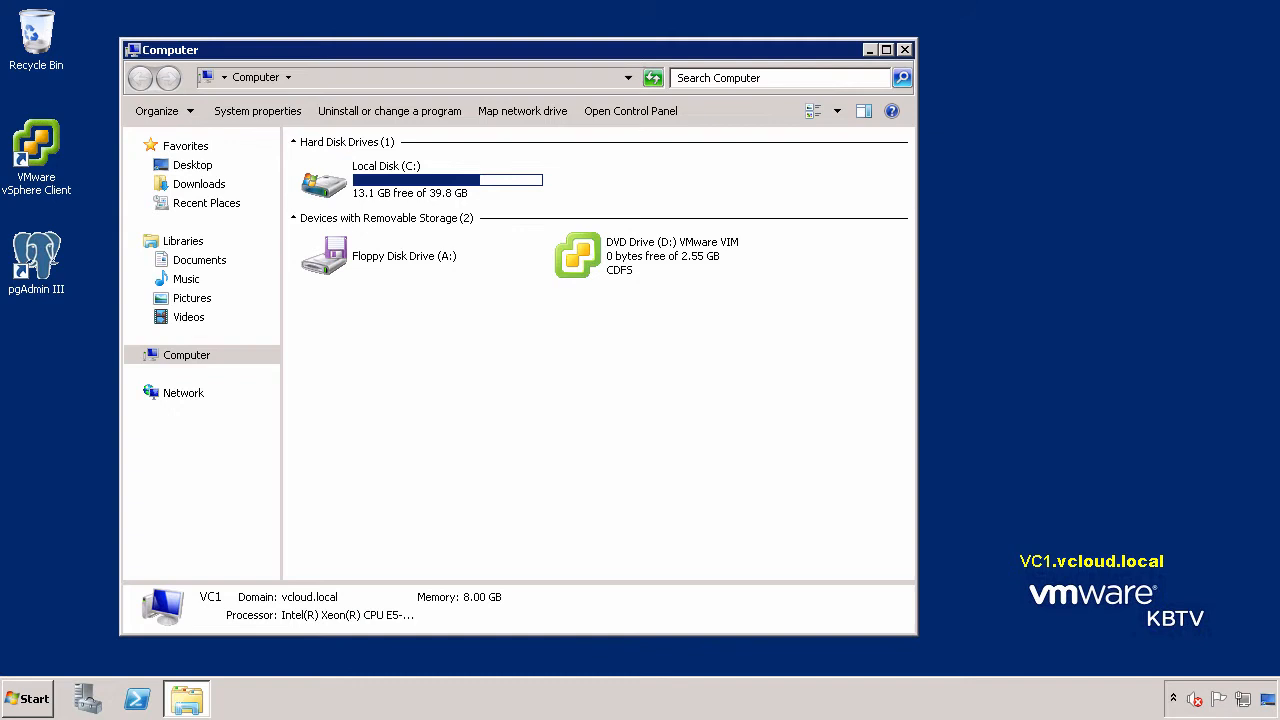
mouse_move(560, 444)
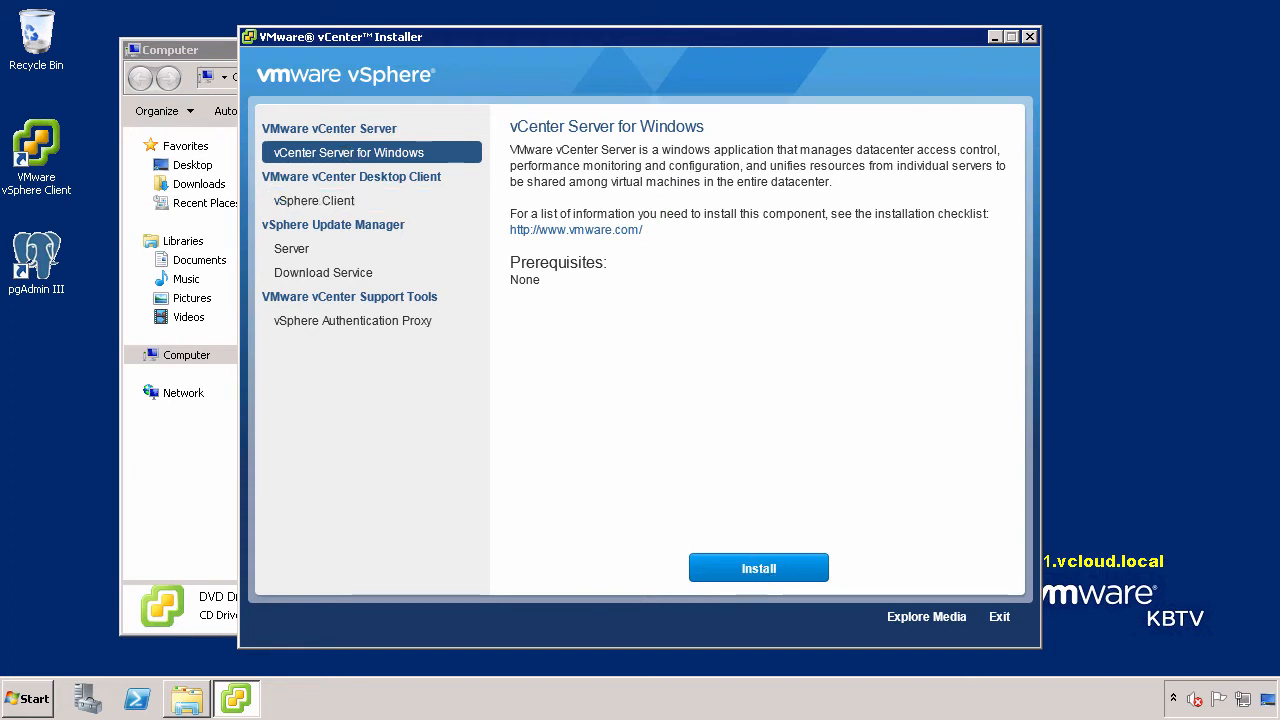
Begin the vCenter Server for Windows install and accept the license agreement terms.
left_click(758, 568)
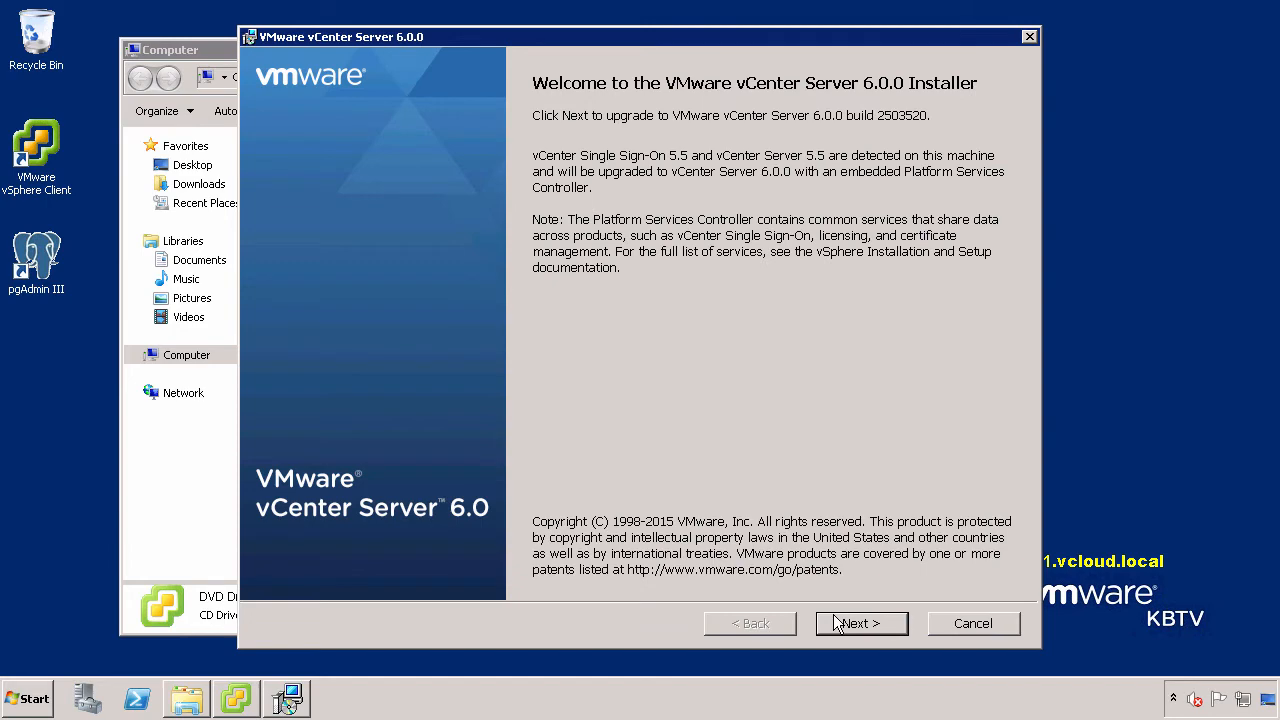
left_click(860, 624)
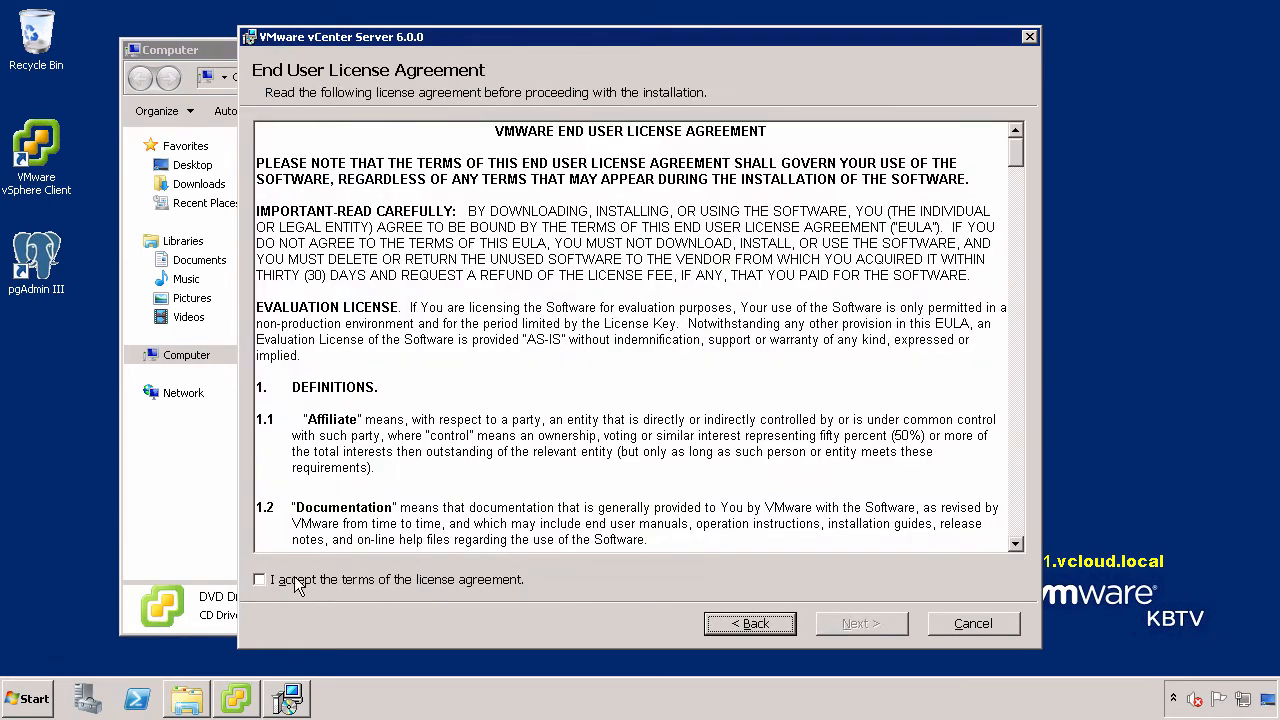
left_click(260, 580)
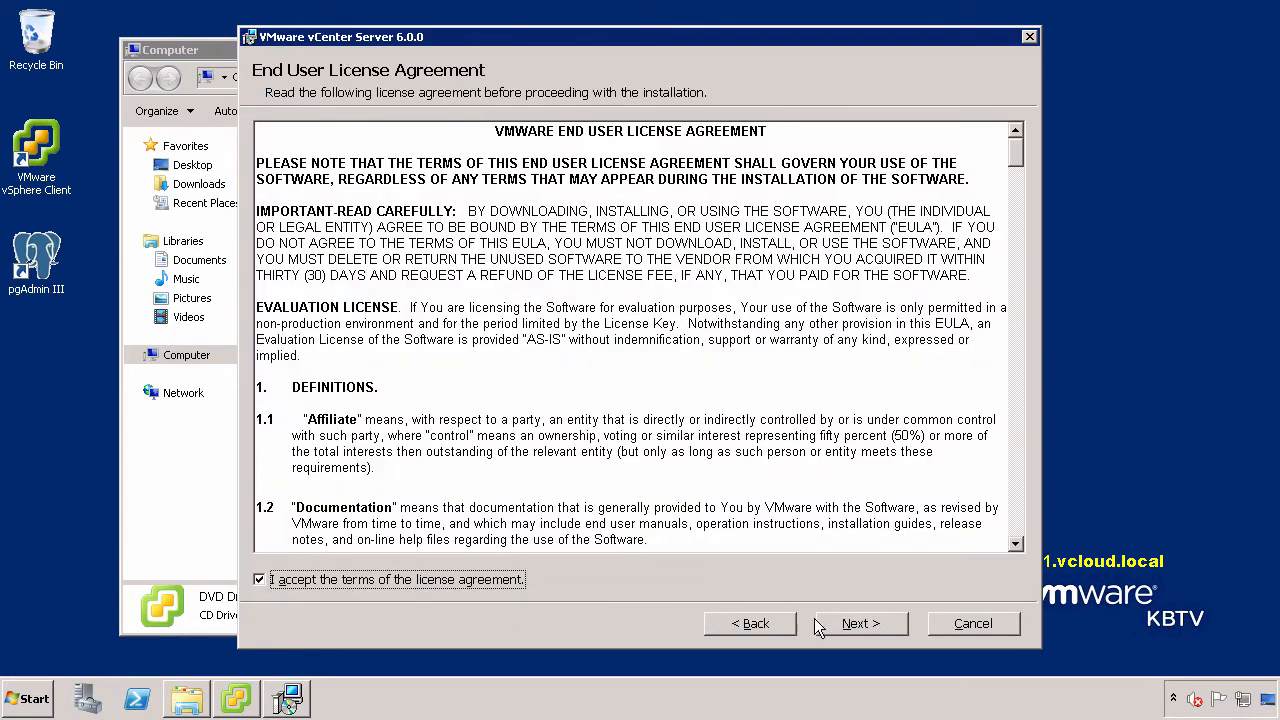
left_click(860, 624)
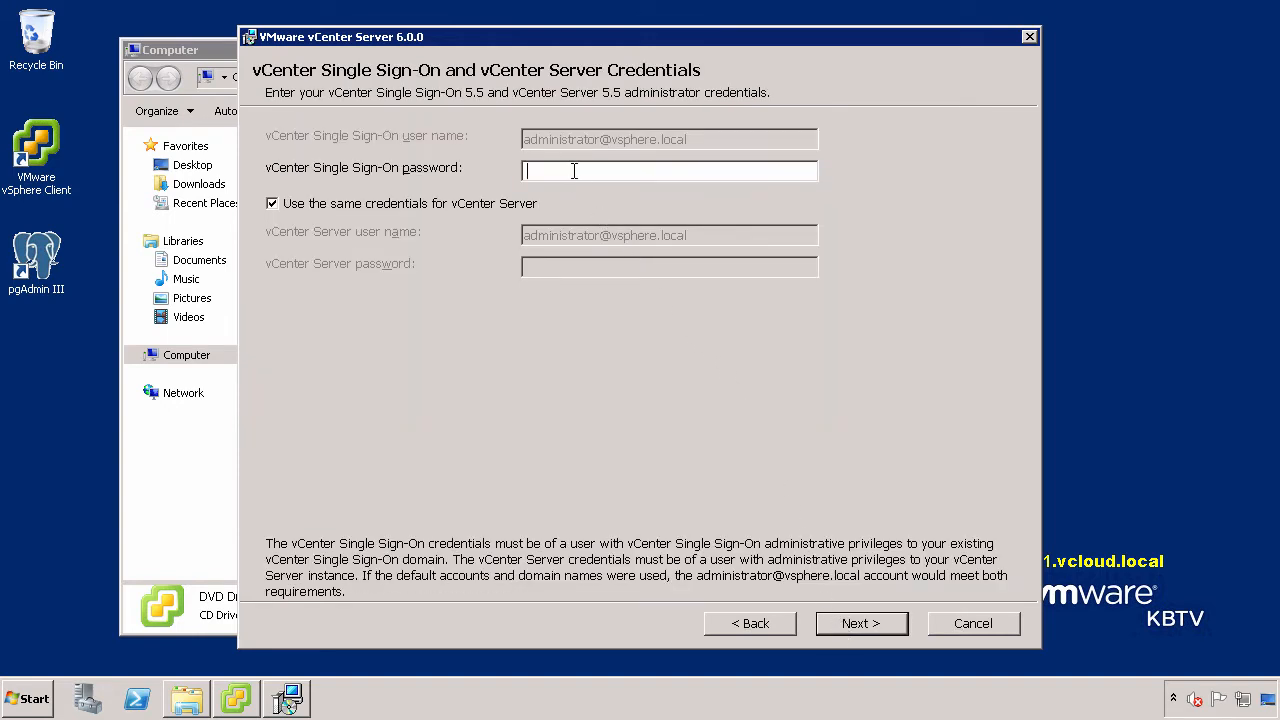
Enter the SSO administrator password, reuse it for vCenter Server, and run the pre-upgrade checks.
type("password")
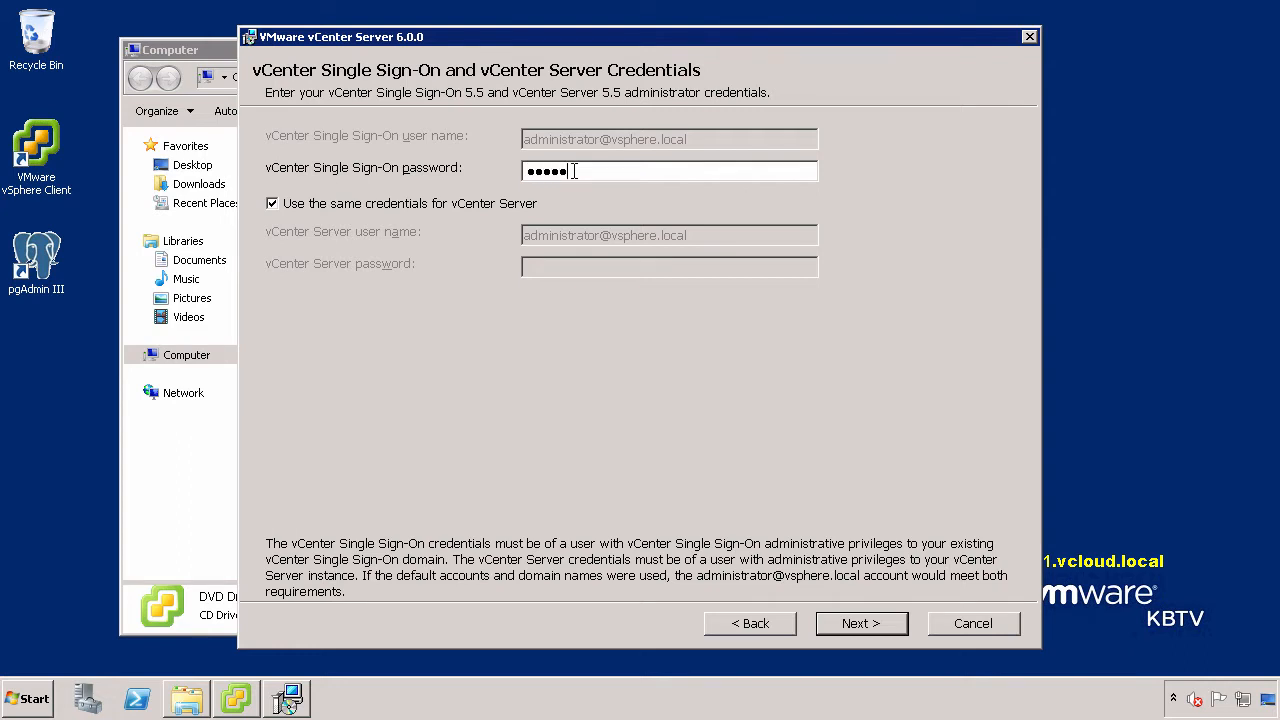
type("••••")
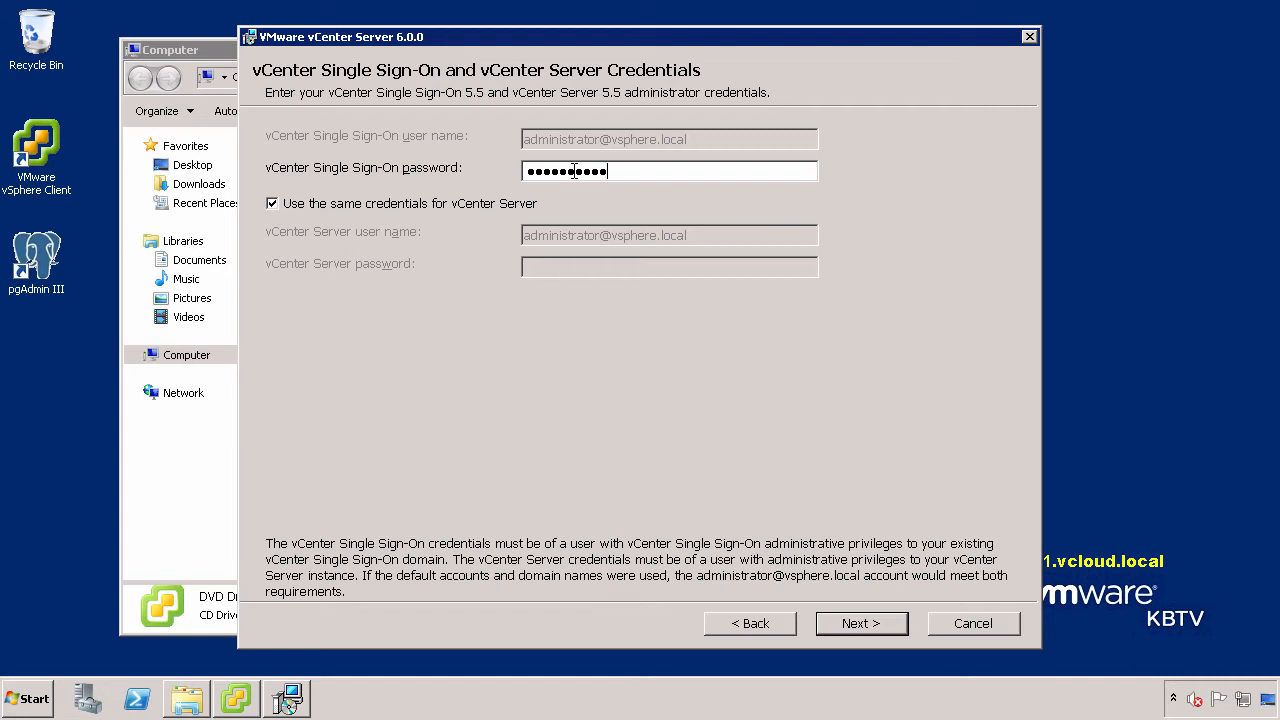
type("*")
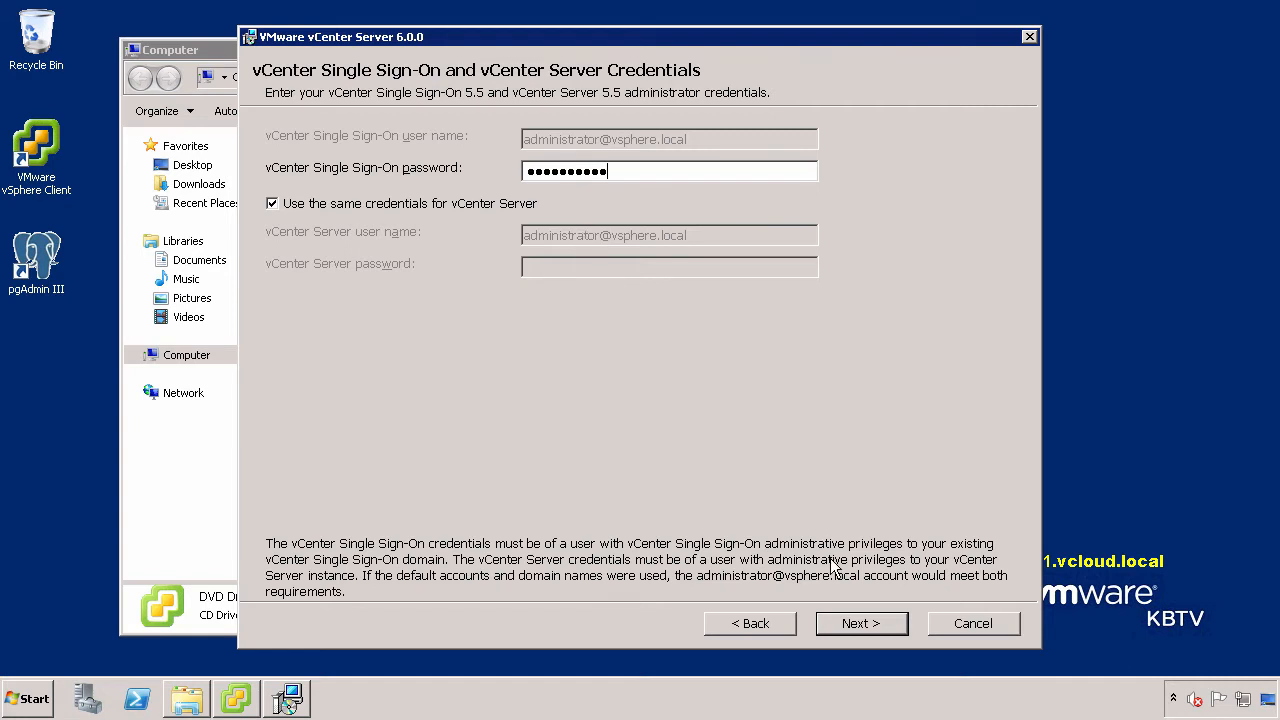
left_click(860, 624)
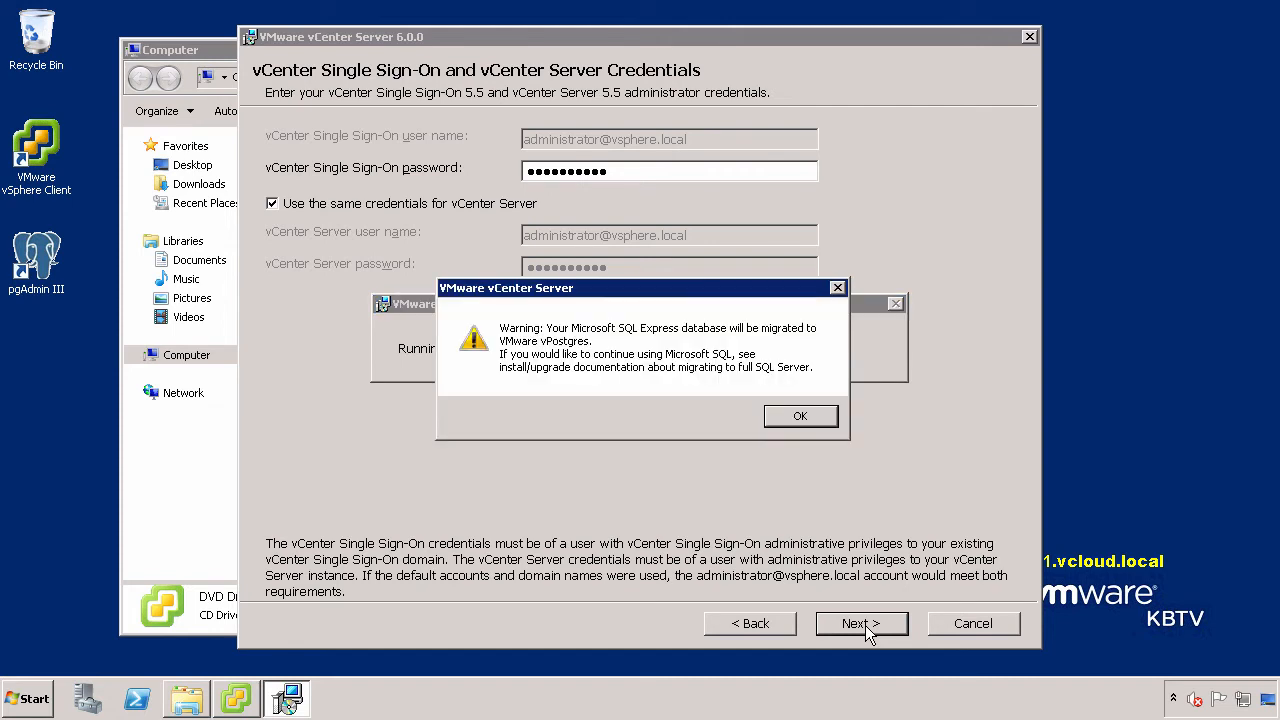
Accept the SQL Express to vPostgres migration warning and let the pre-upgrade checks finish.
left_click(800, 416)
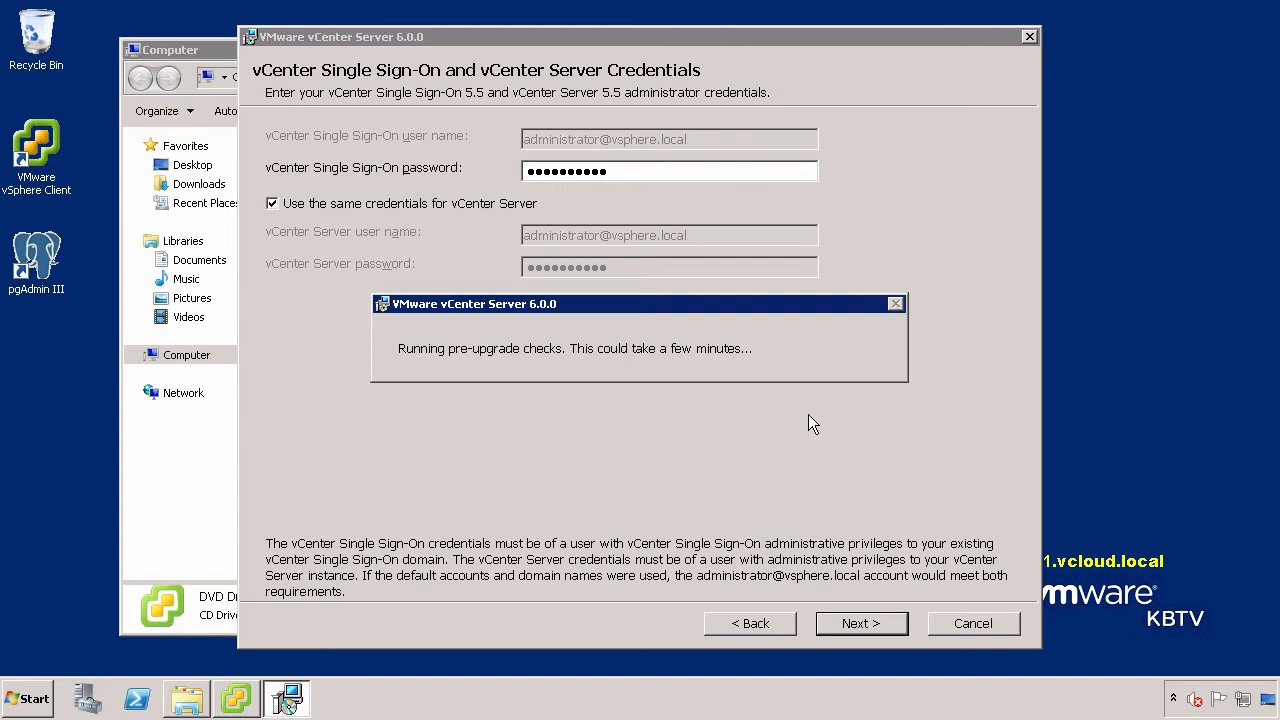
left_click(860, 624)
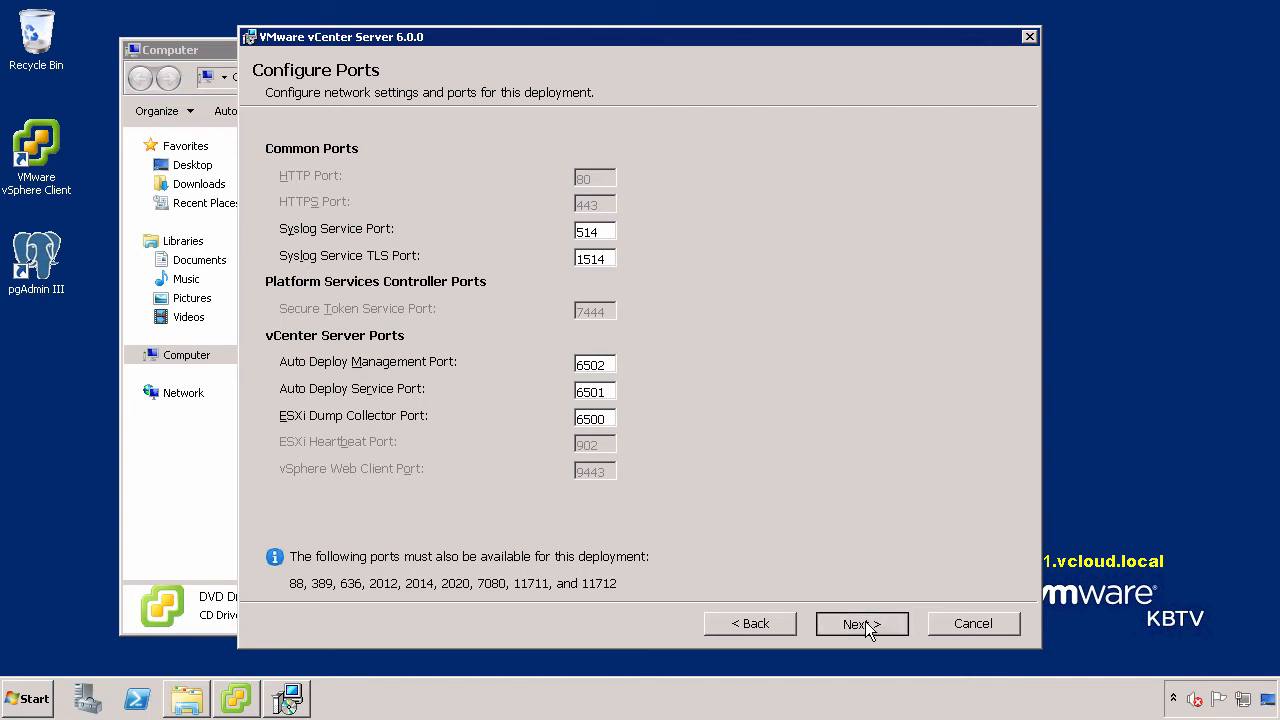
Keep the default ports and destination directories to reach the Ready to upgrade summary.
left_click(860, 624)
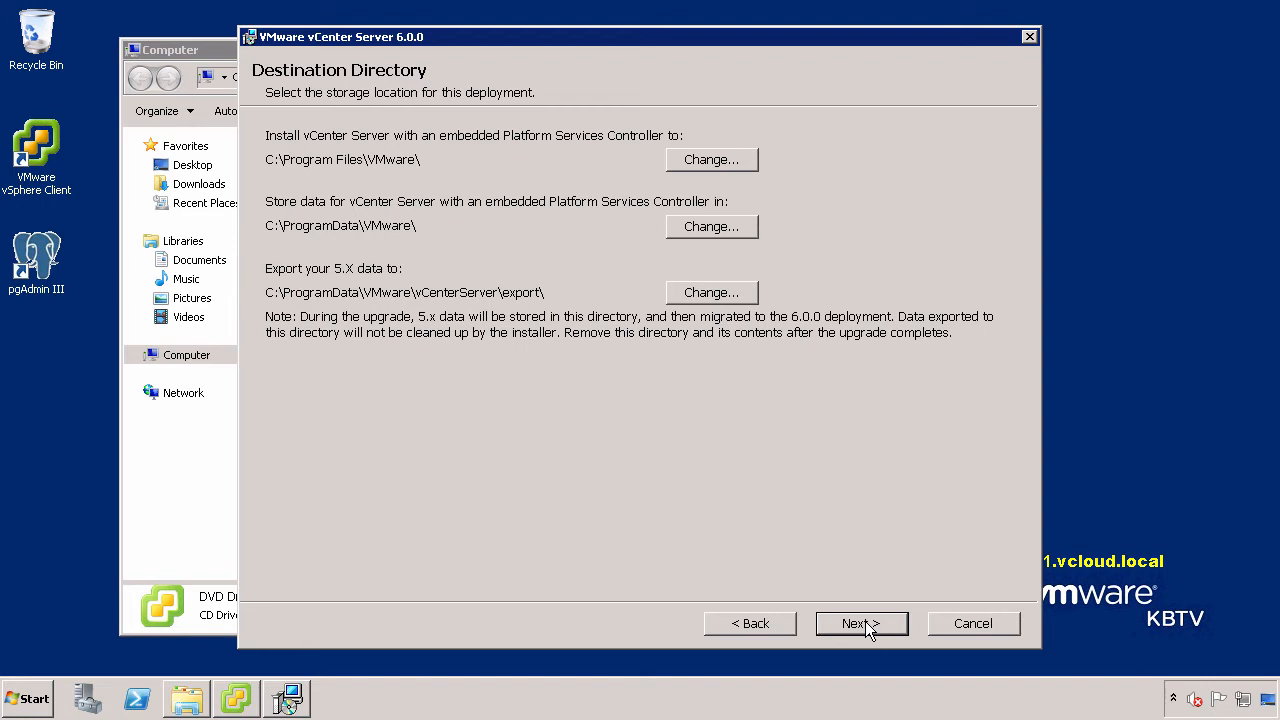
left_click(860, 624)
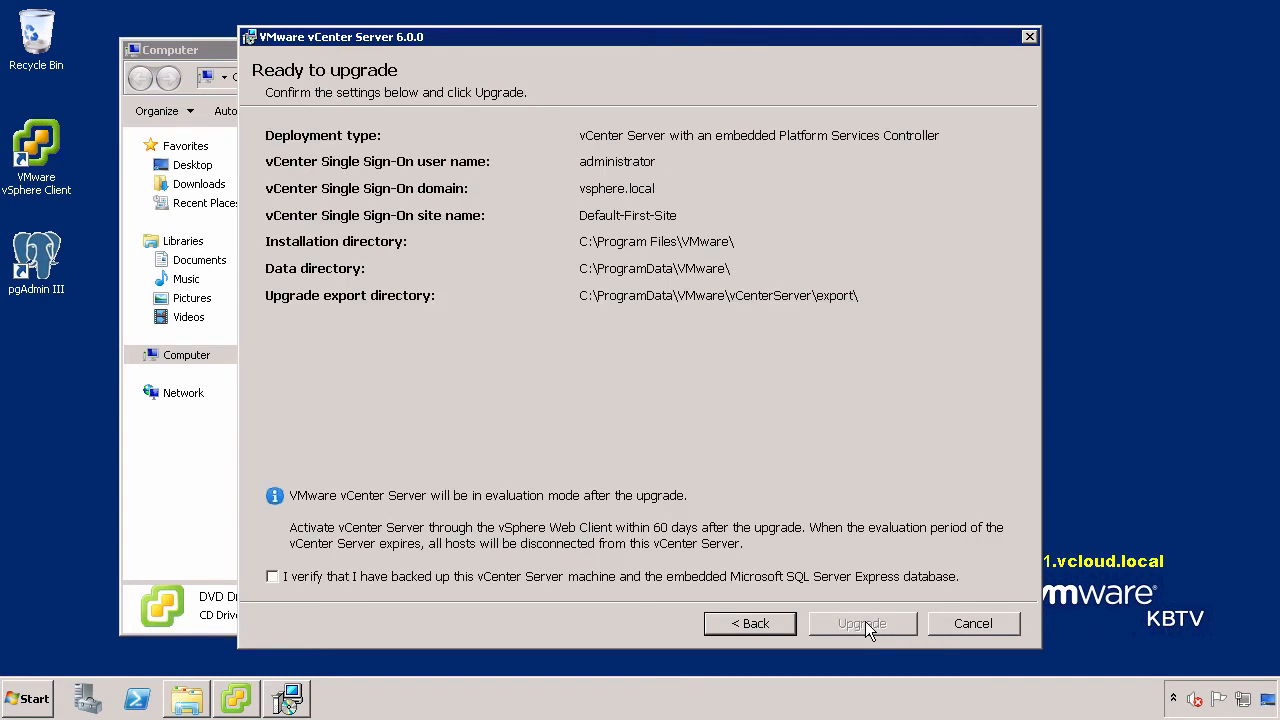
mouse_move(440, 608)
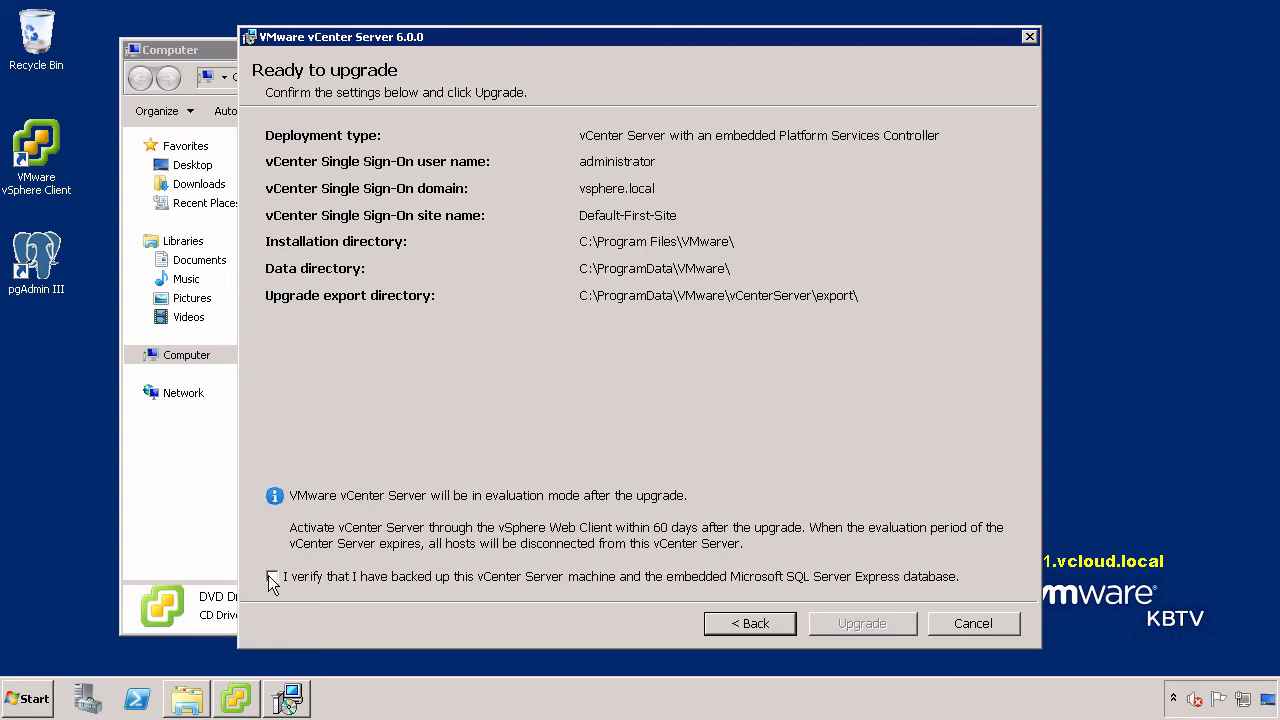
Verify the vCenter Server machine is backed up and launch the upgrade, exporting 5.x data.
left_click(272, 576)
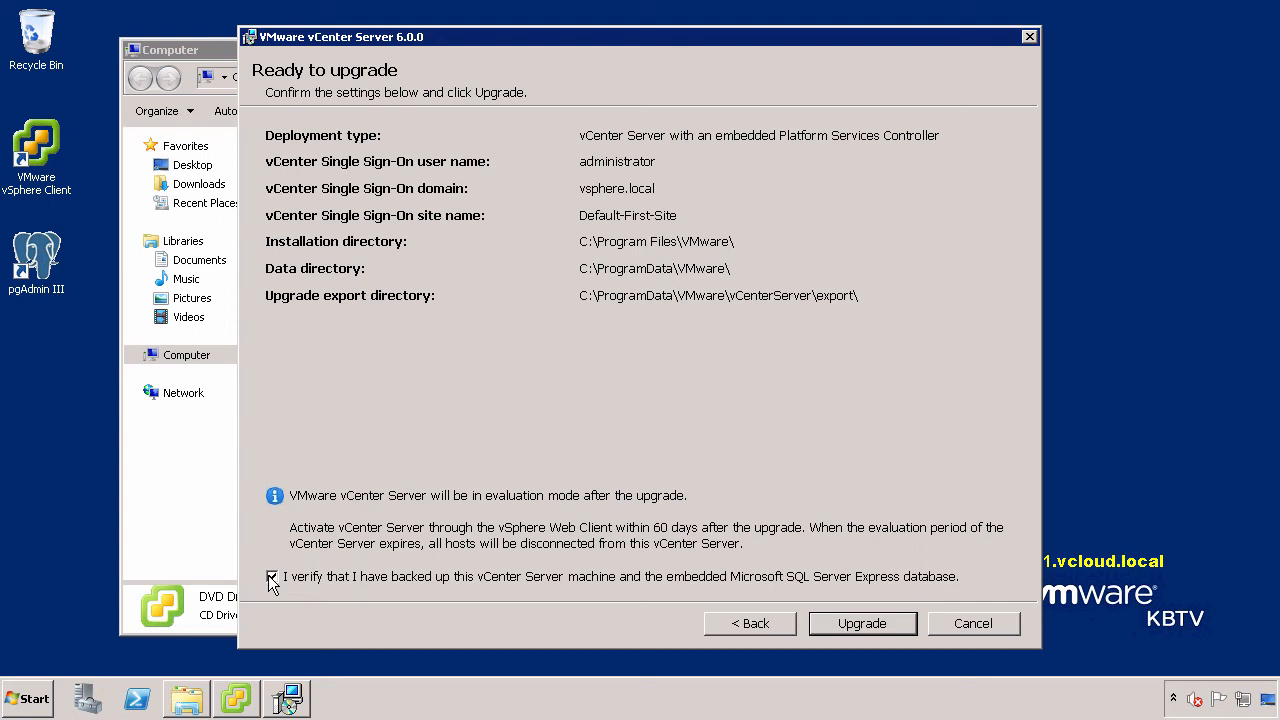
left_click(272, 576)
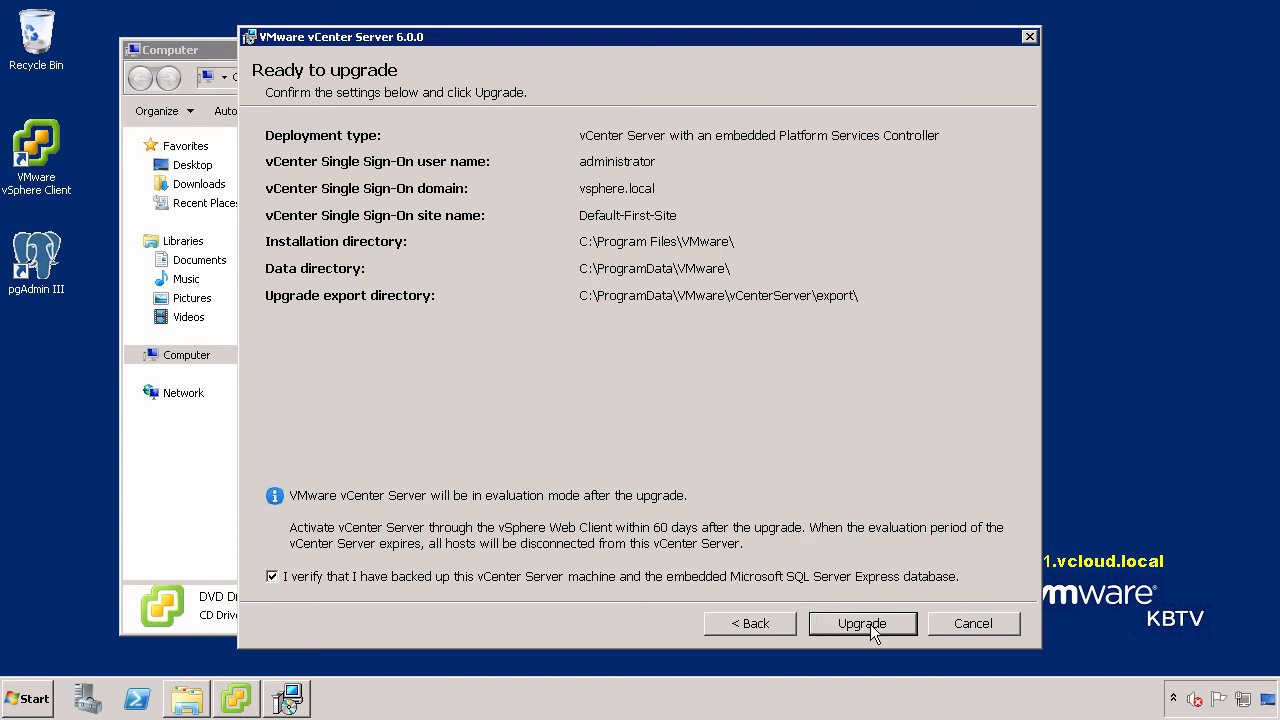
left_click(860, 624)
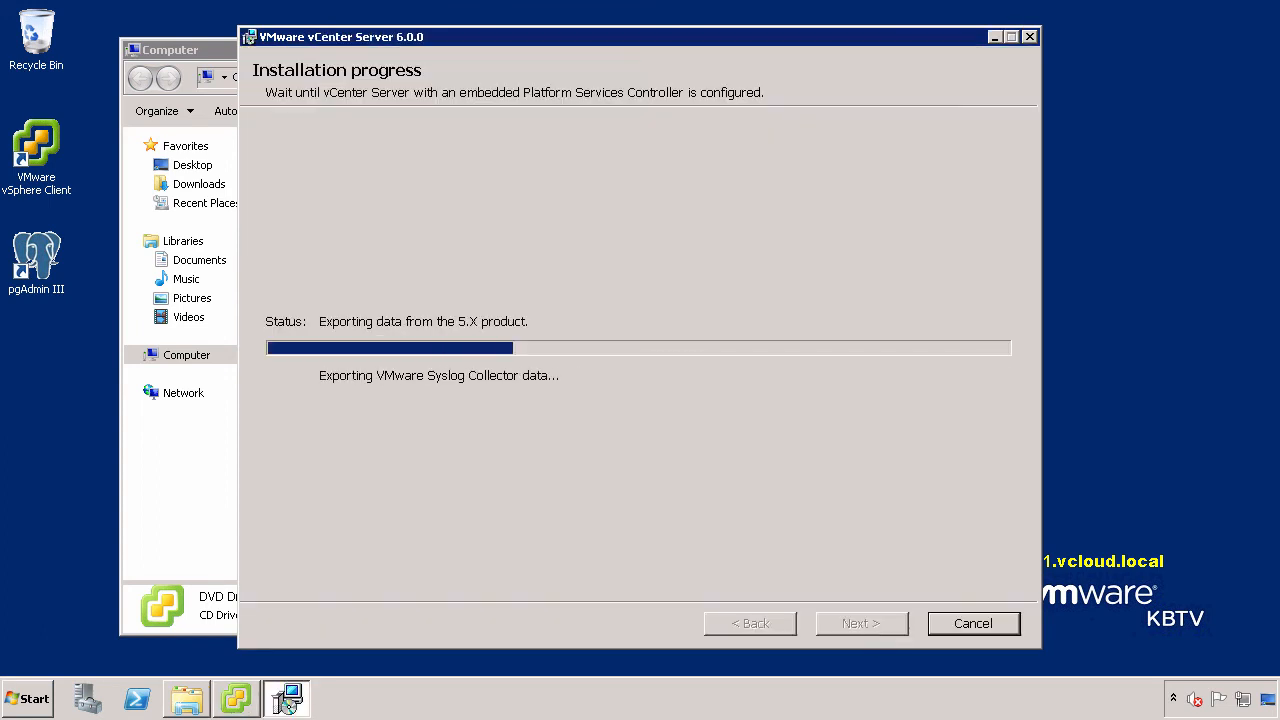